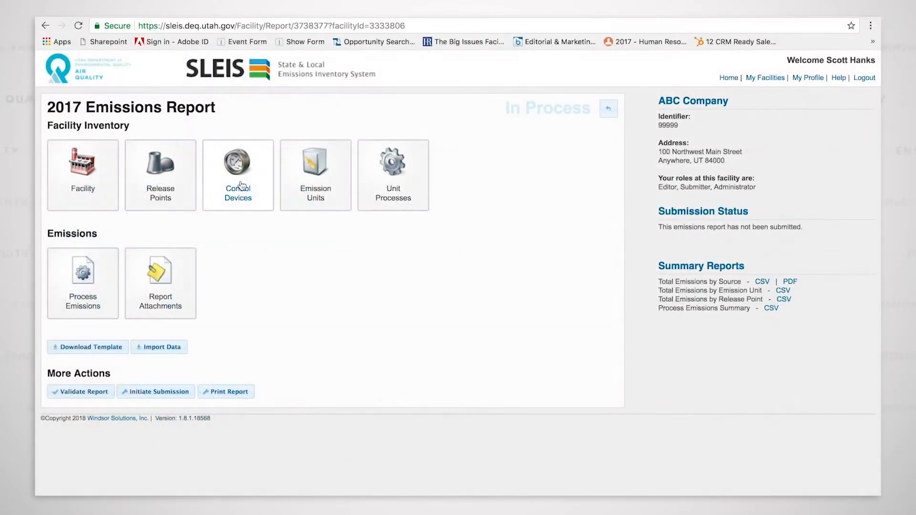
mouse_move(245, 174)
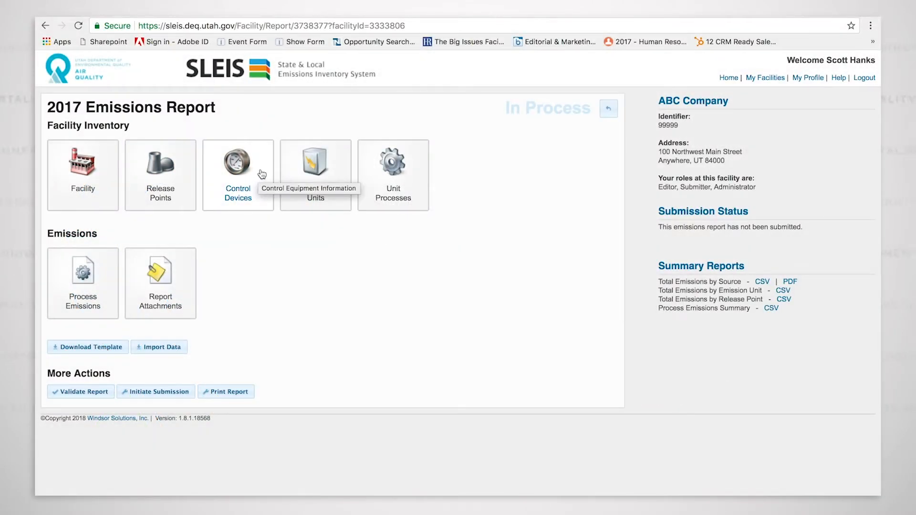
- Open the 2017 Emissions Report's Control Devices list showing all seven records
click(238, 170)
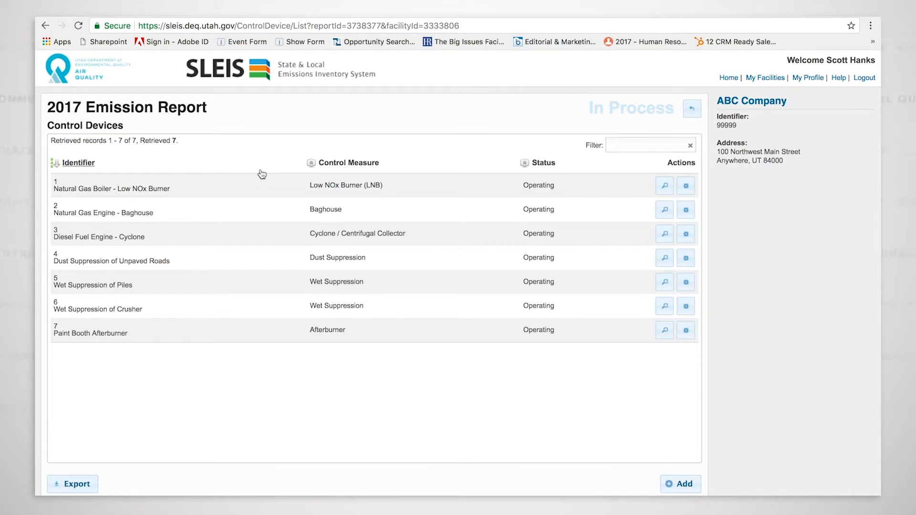
mouse_move(543, 357)
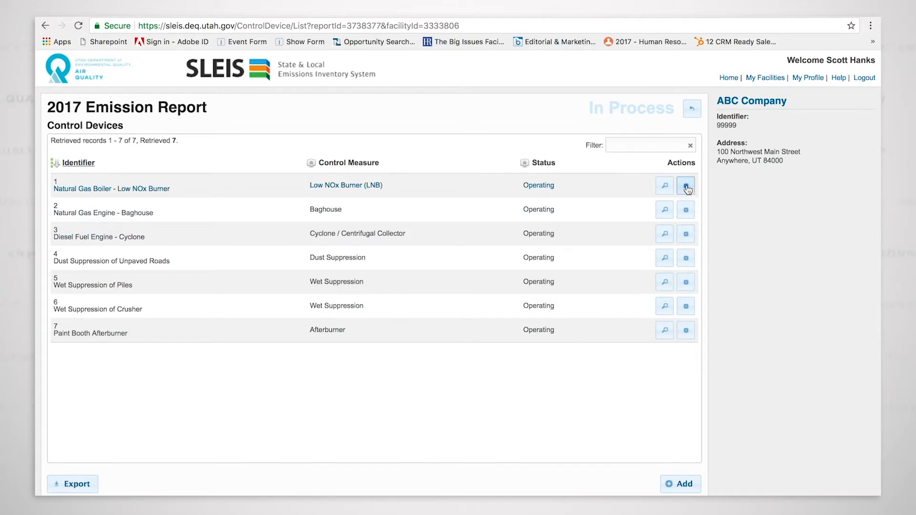
- Edit the Natural Gas Boiler record and re-enter its control measure as 205 Low NOx Burner (LNB)
click(684, 185)
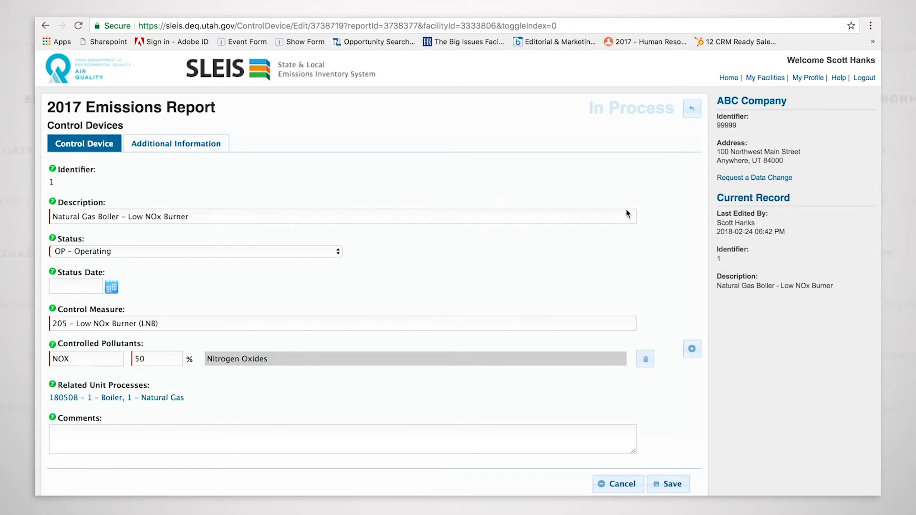
mouse_move(175, 321)
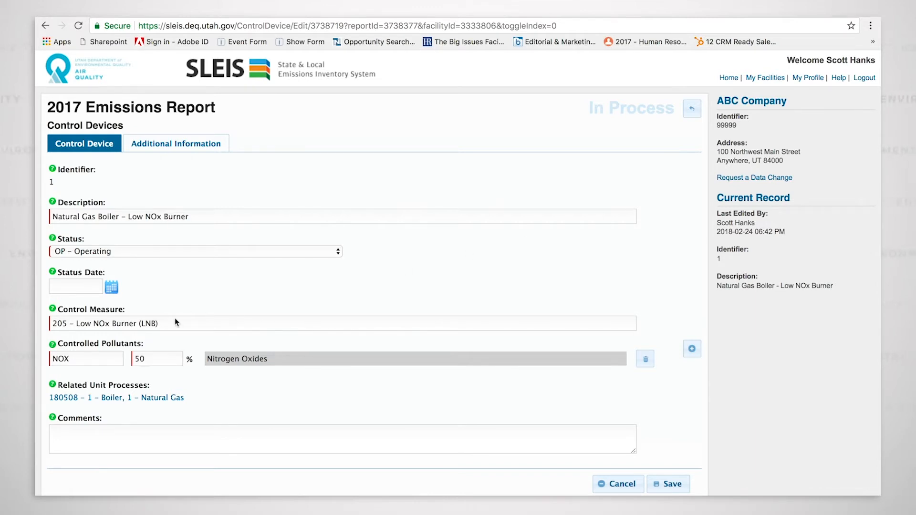
click(342, 323)
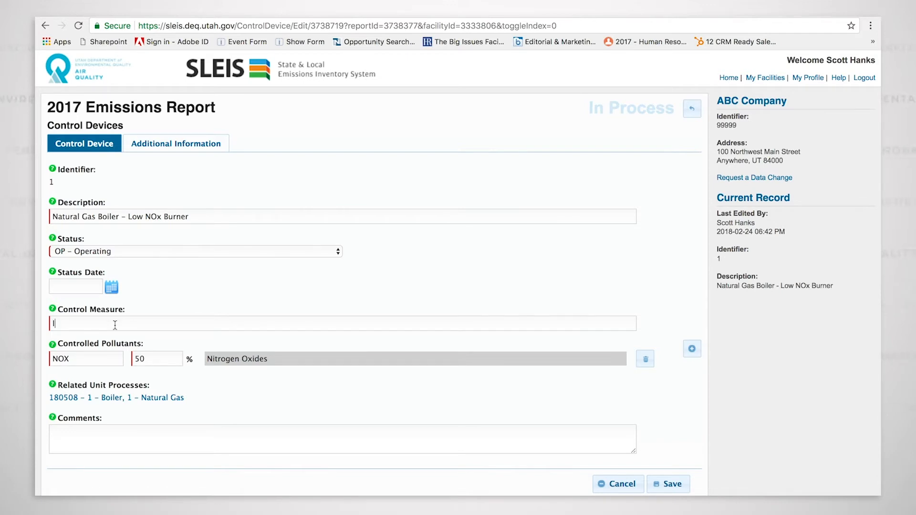
text(low nox)
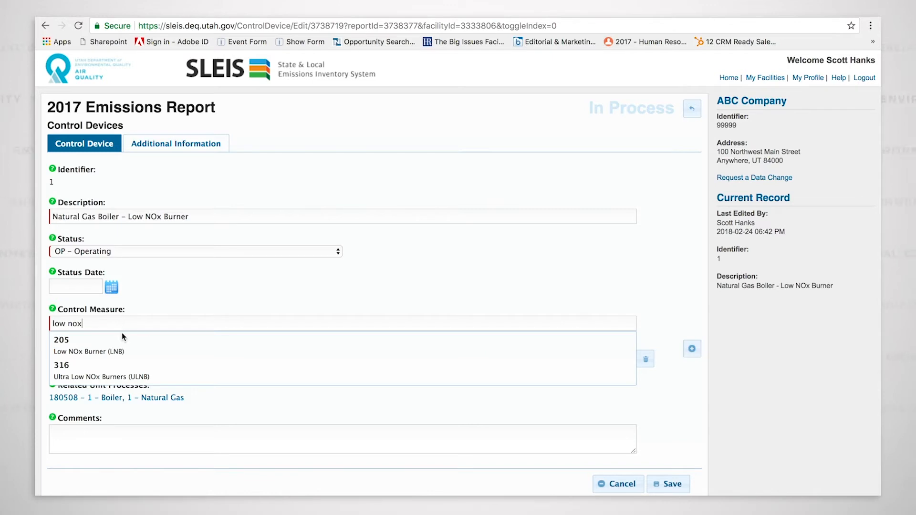
mouse_move(102, 345)
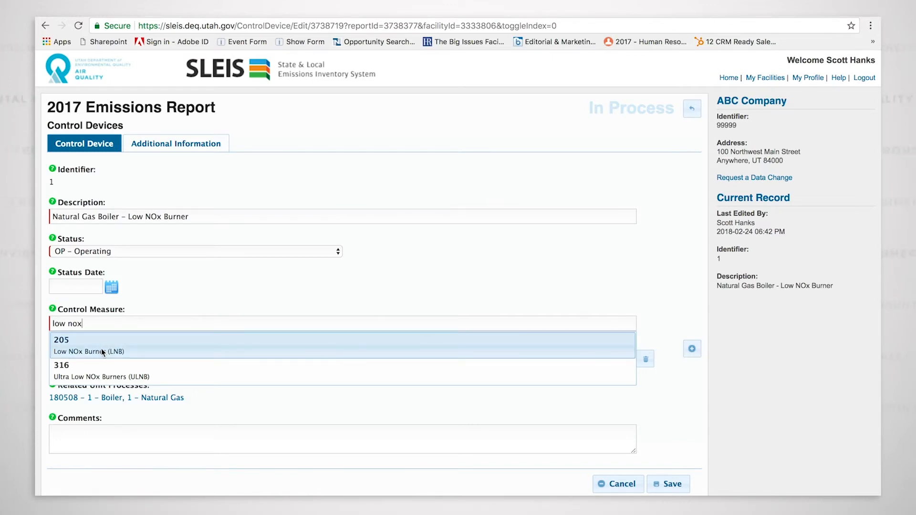
click(80, 345)
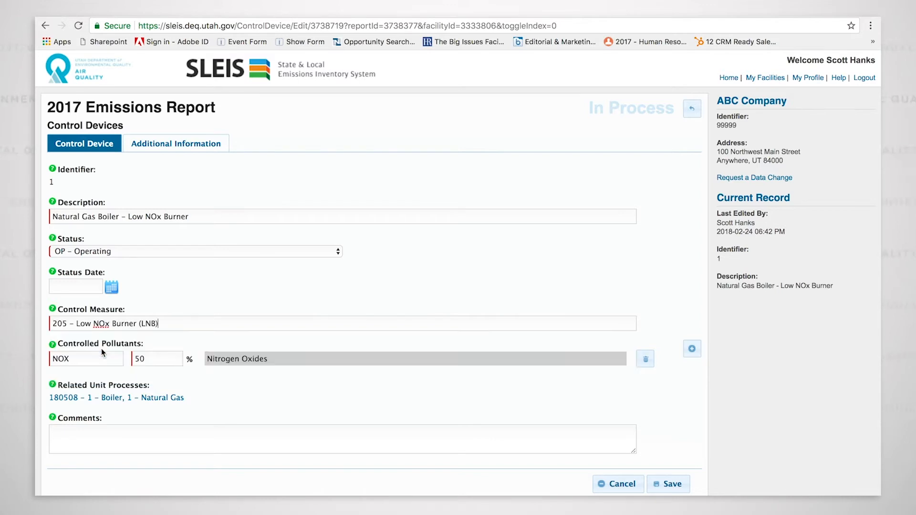
mouse_move(223, 356)
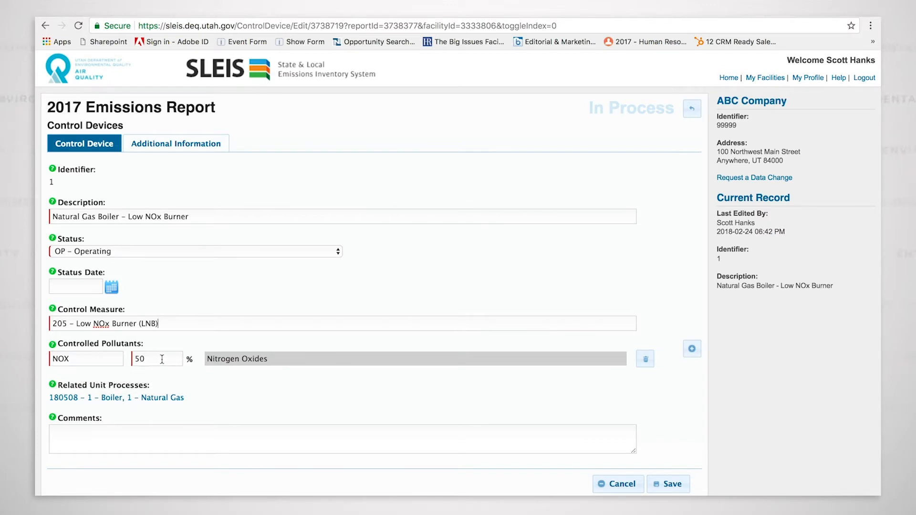
mouse_move(189, 384)
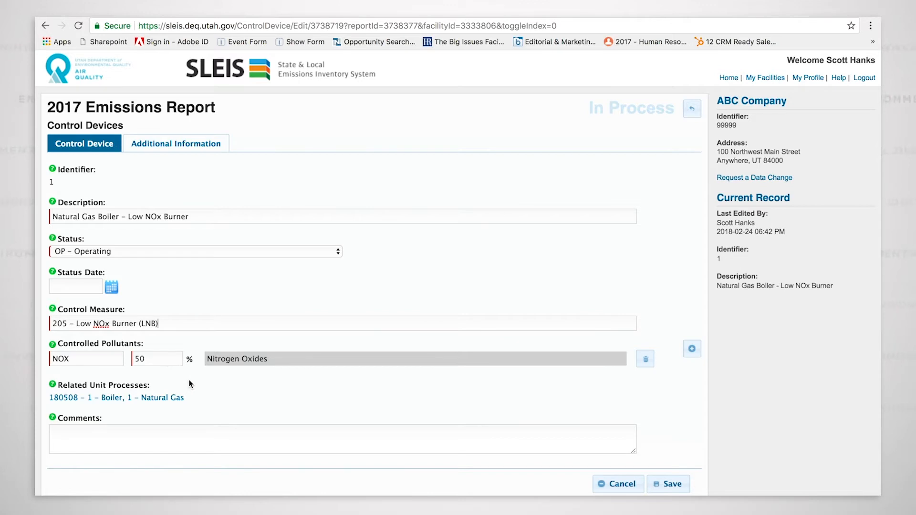
mouse_move(705, 122)
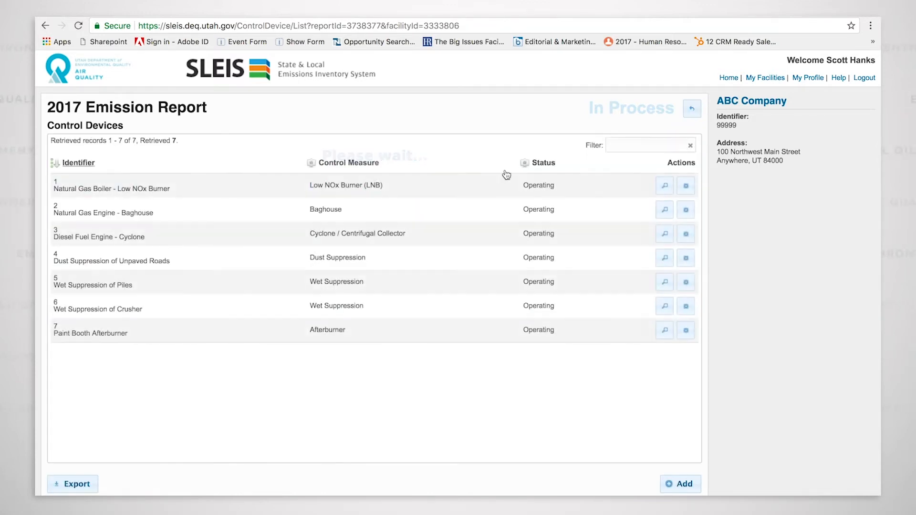
- Save the boiler record, then review the Natural Gas Engine Baghouse's PM10/PM2.5 controls at 79% and 99%
click(685, 210)
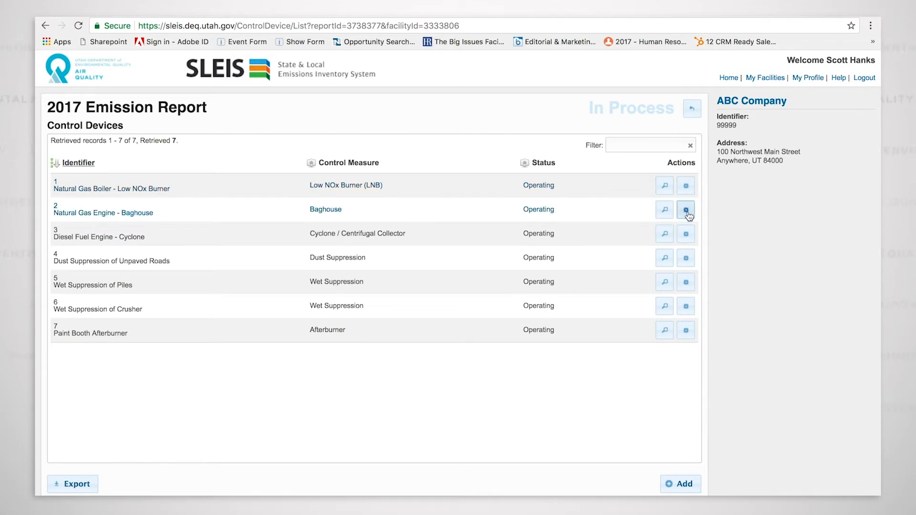
mouse_move(685, 209)
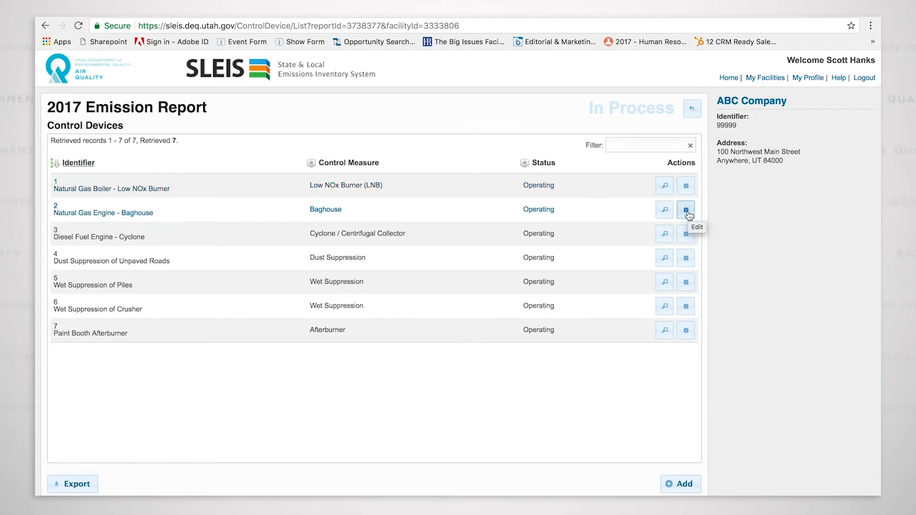
click(685, 210)
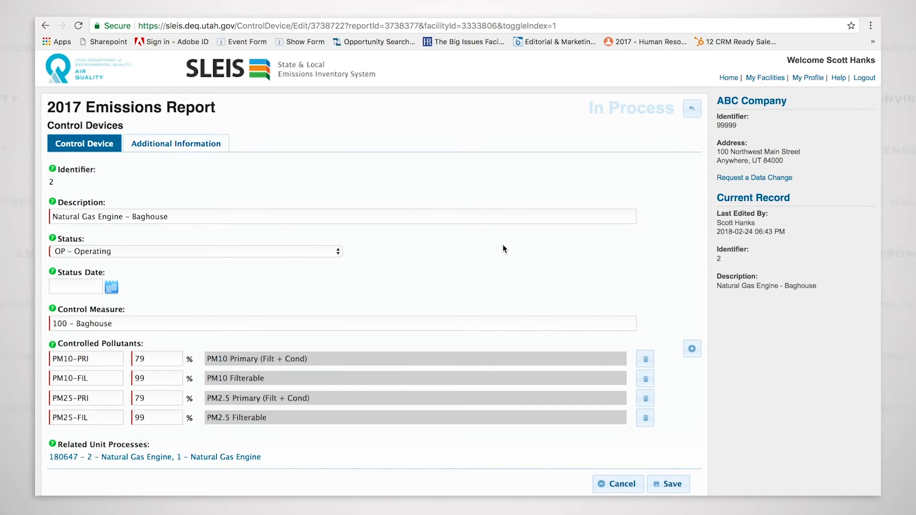
mouse_move(514, 257)
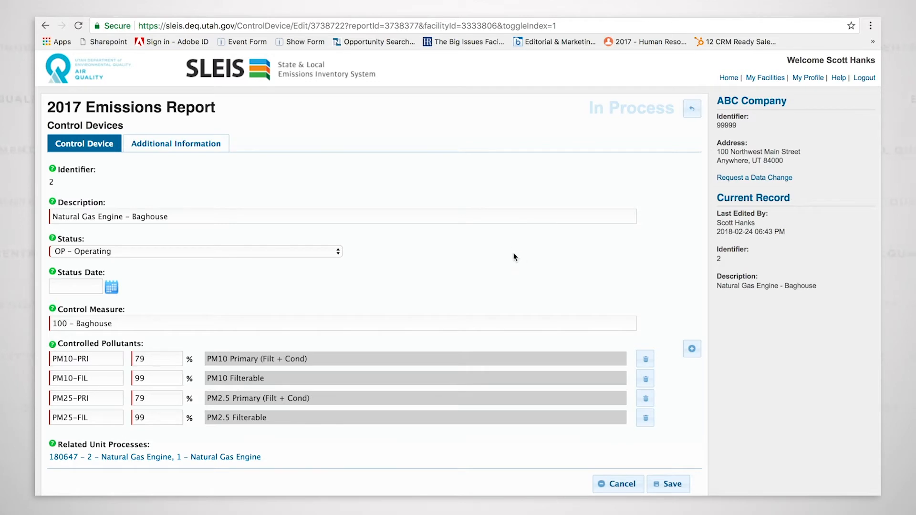
scroll(down, 3)
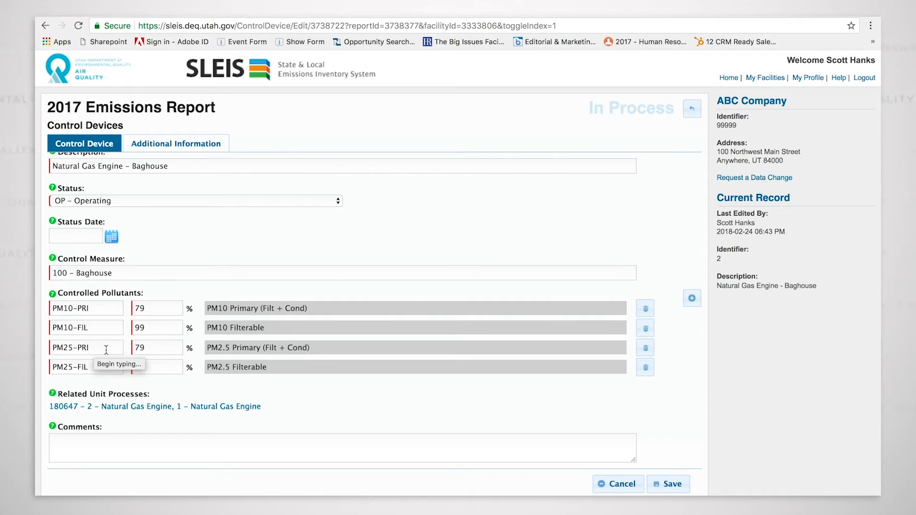
text(99)
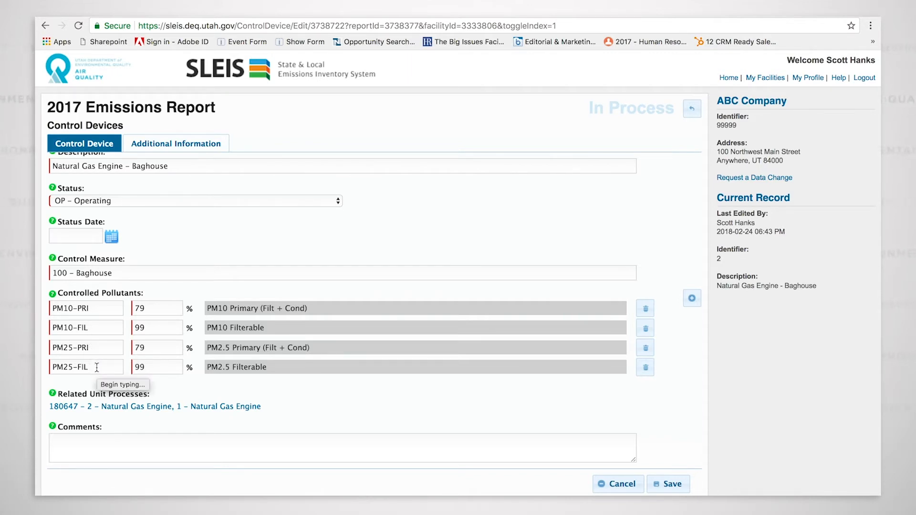
mouse_move(187, 389)
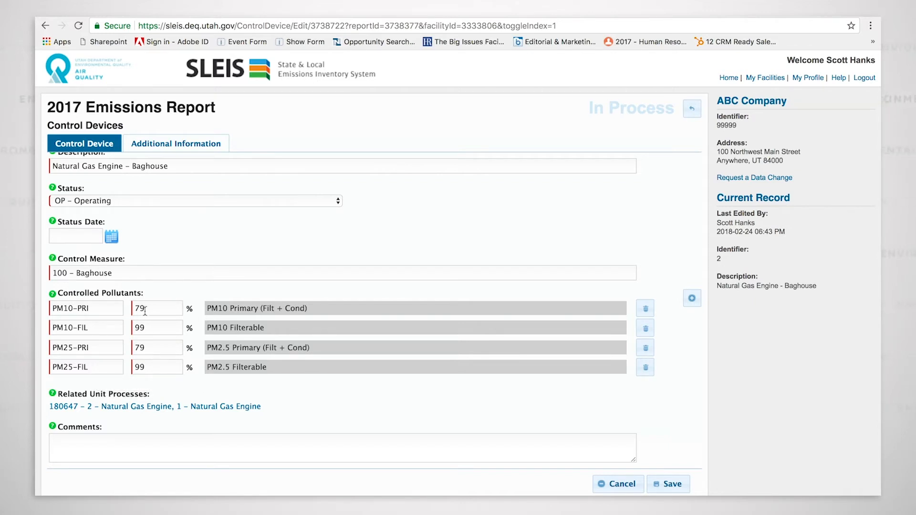
mouse_move(195, 340)
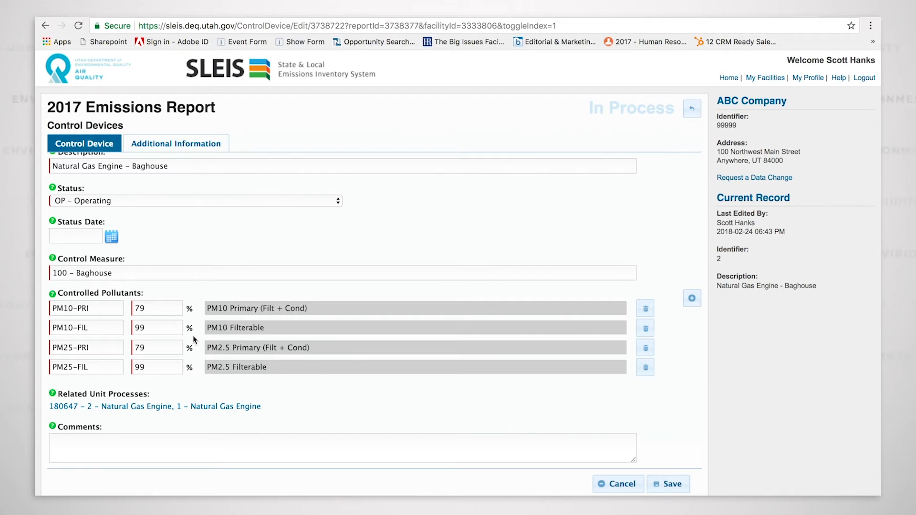
mouse_move(533, 144)
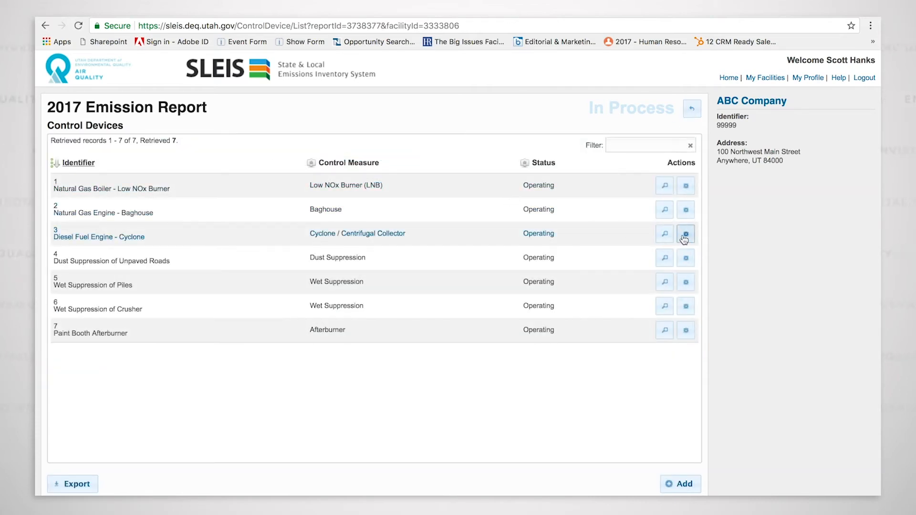
click(685, 233)
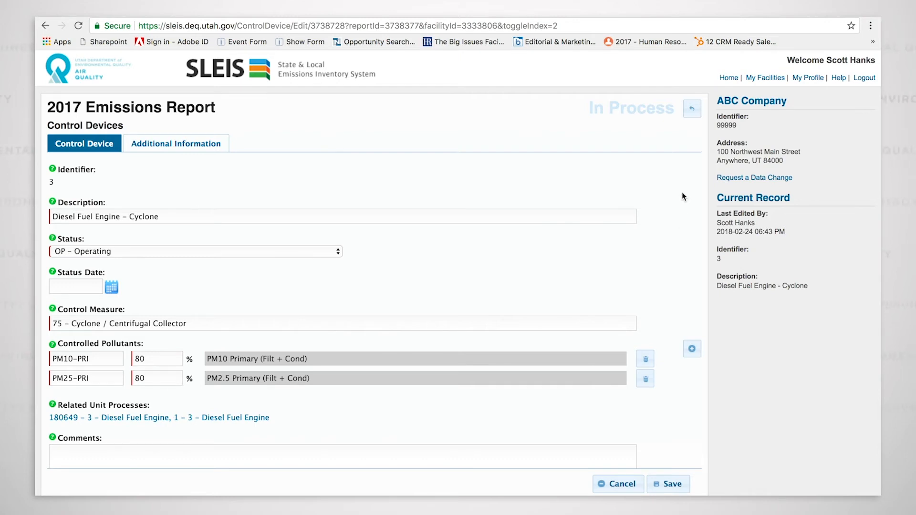
click(692, 108)
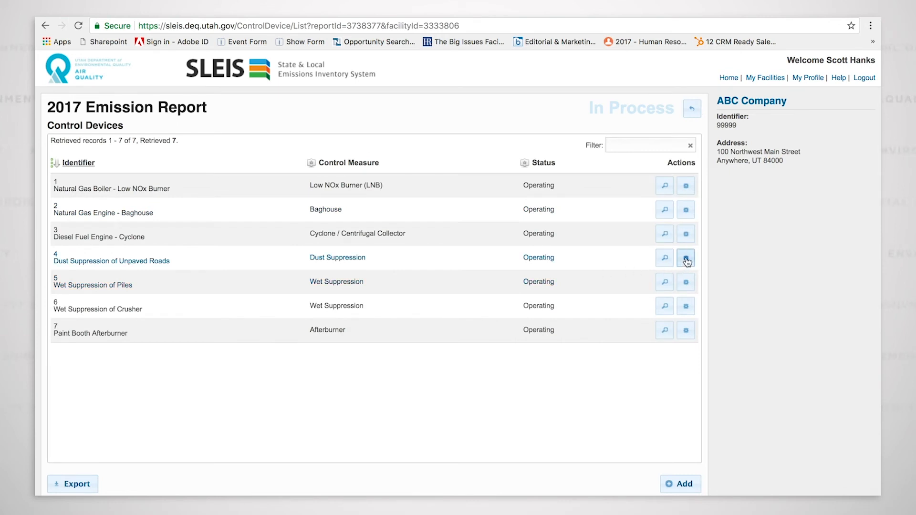
click(685, 258)
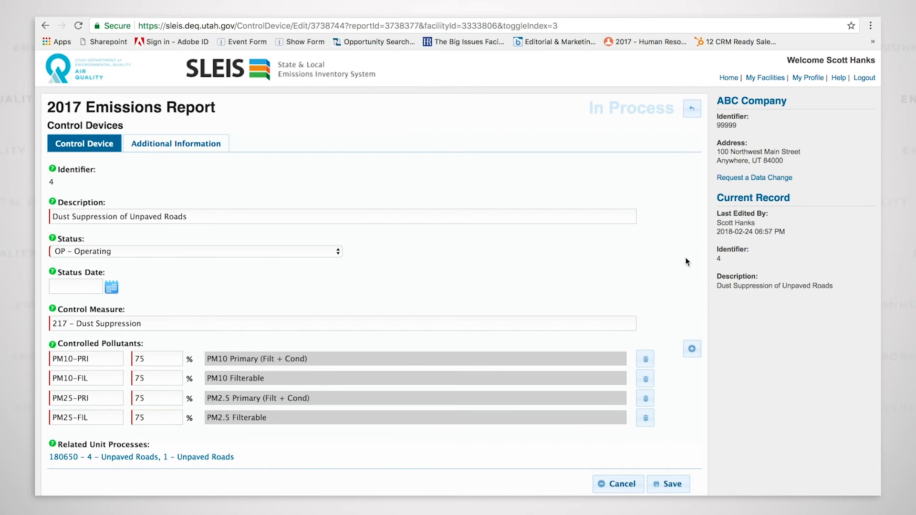
mouse_move(643, 284)
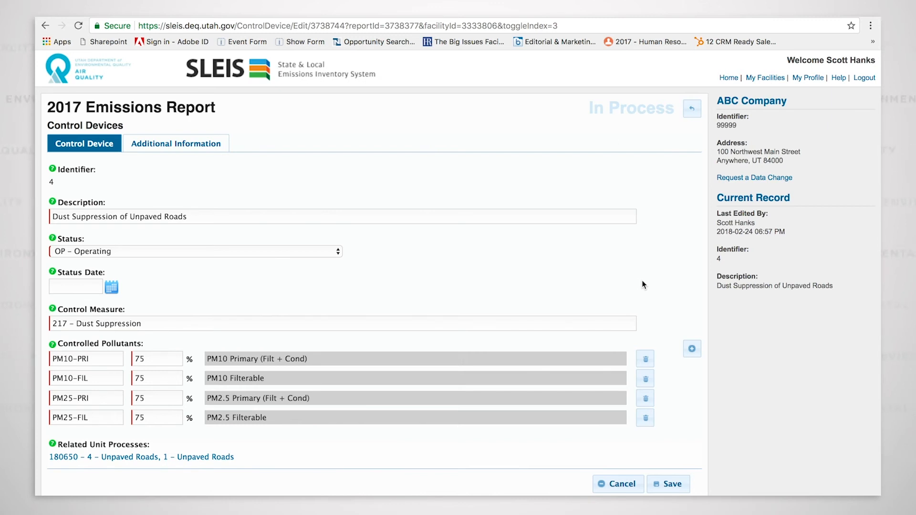
mouse_move(646, 283)
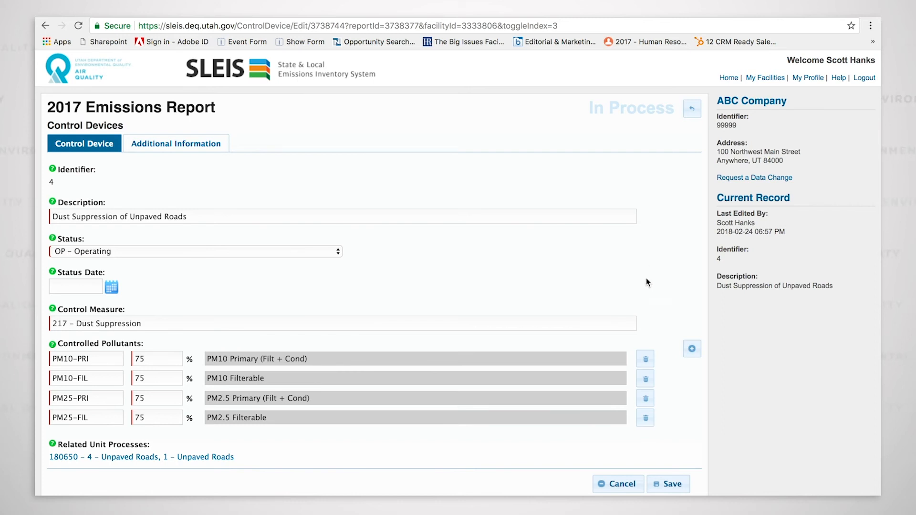
mouse_move(691, 109)
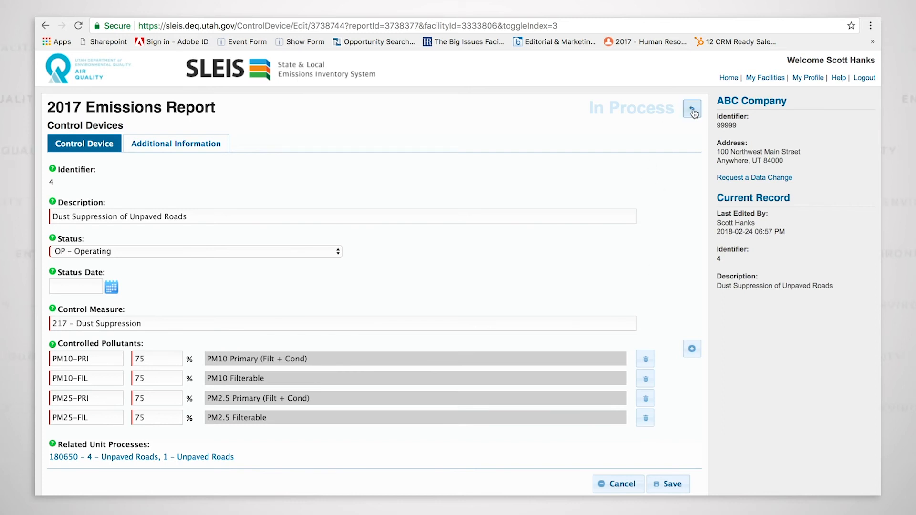
click(692, 109)
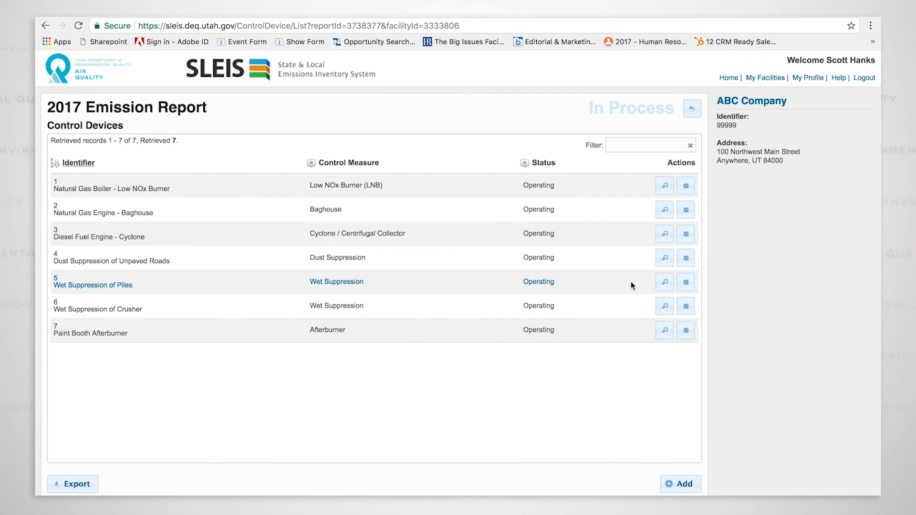
click(664, 282)
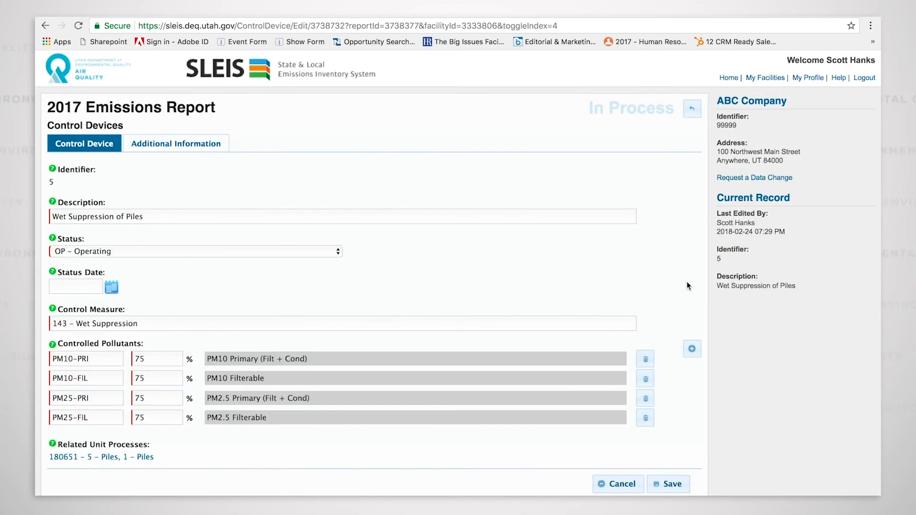
click(692, 108)
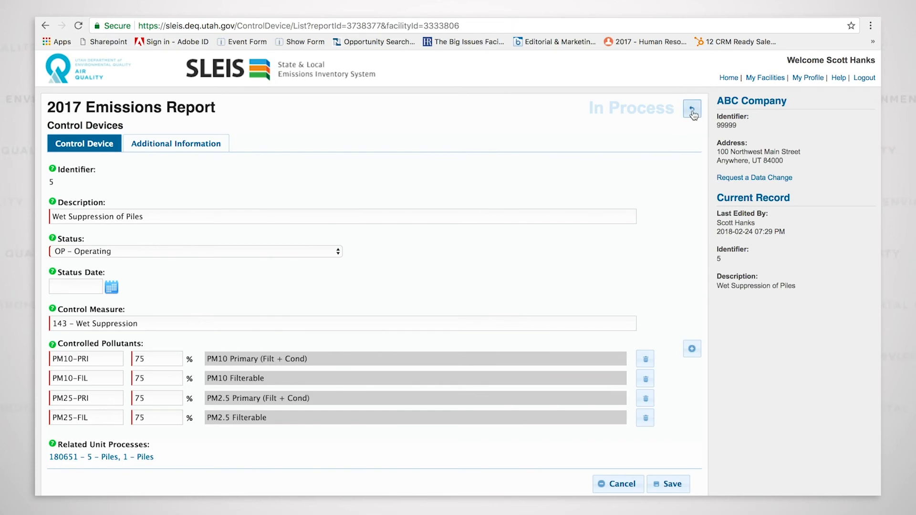
click(691, 109)
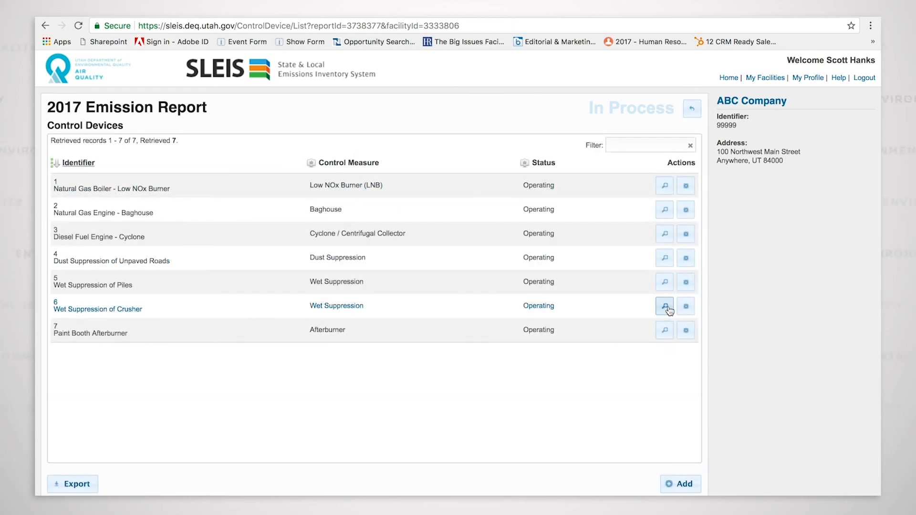
click(664, 306)
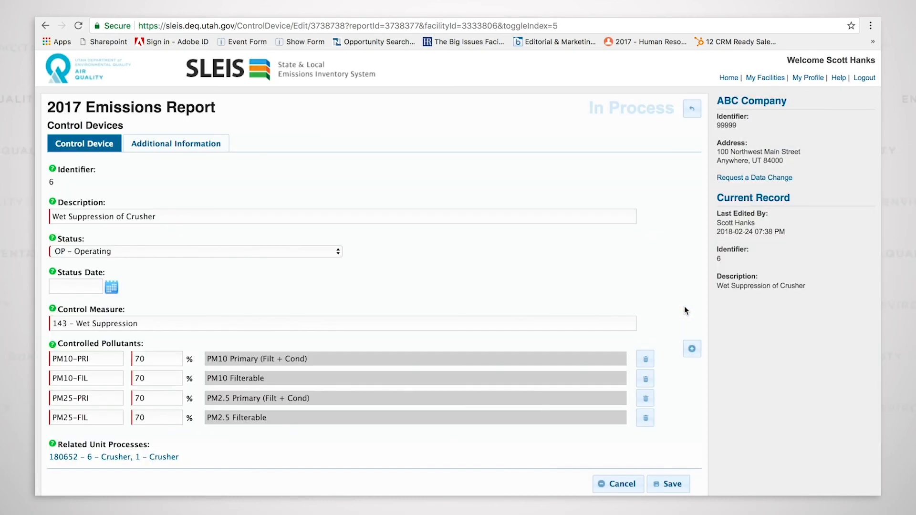
mouse_move(576, 308)
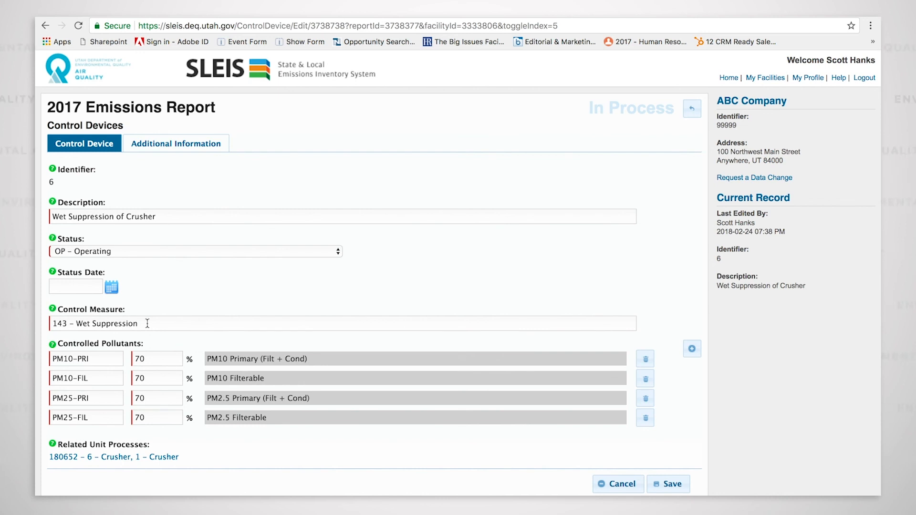
mouse_move(667, 130)
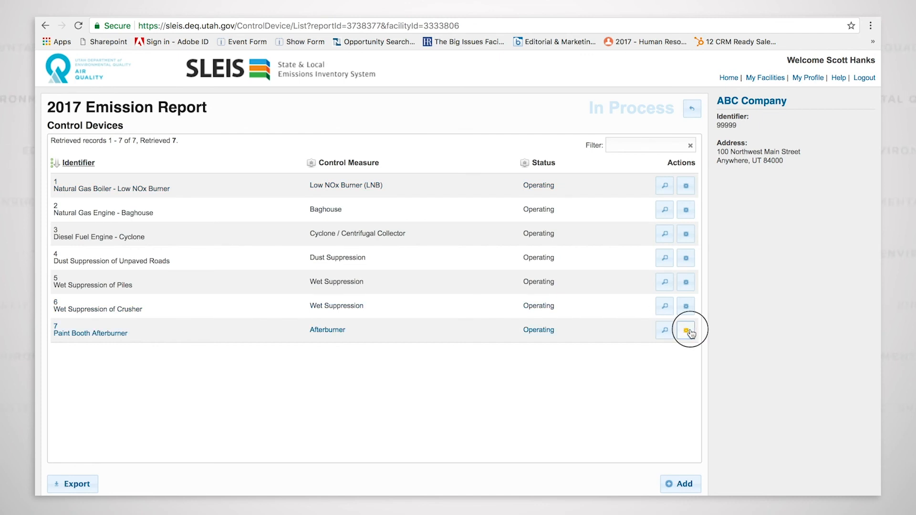
click(685, 329)
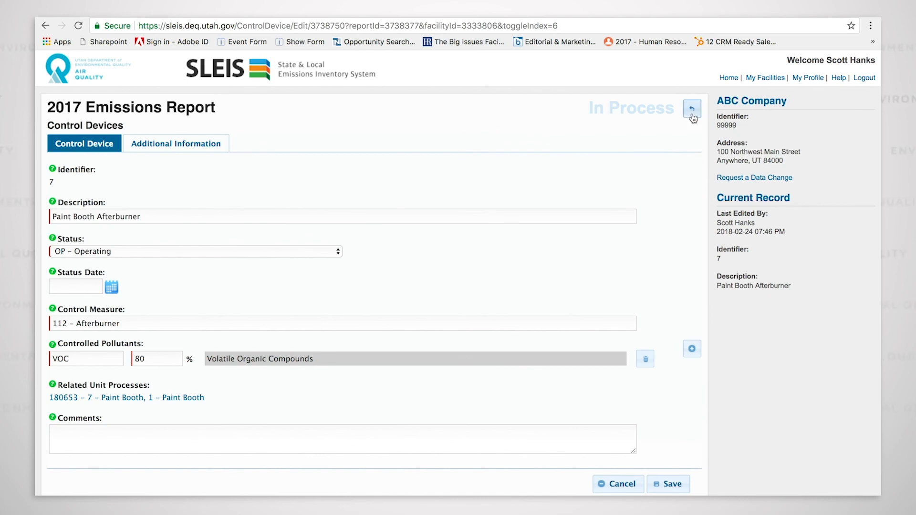
click(692, 109)
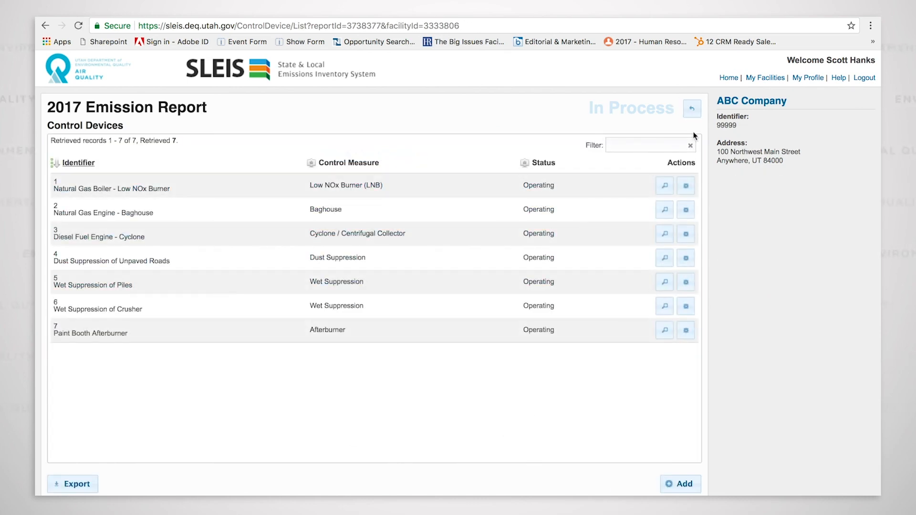